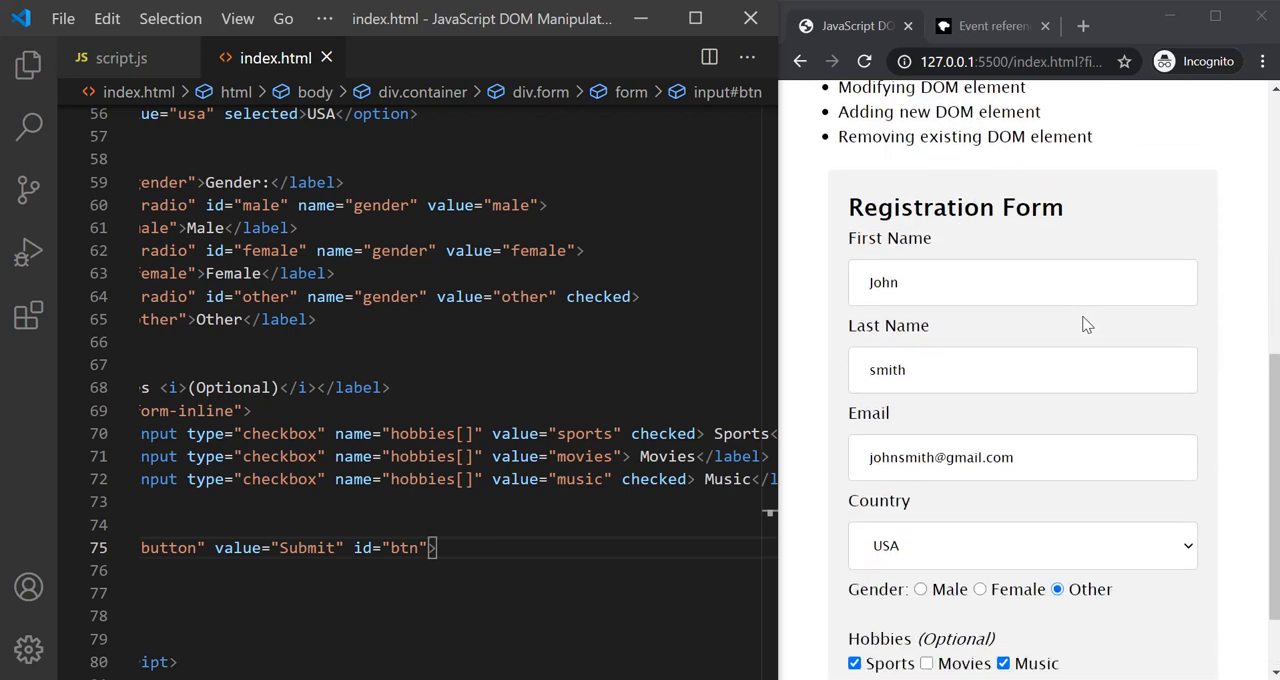
Scroll the registration form page and put focus into the First Name field.
{"action": "scroll", "scroll_direction": "down", "scroll_amount": 3}
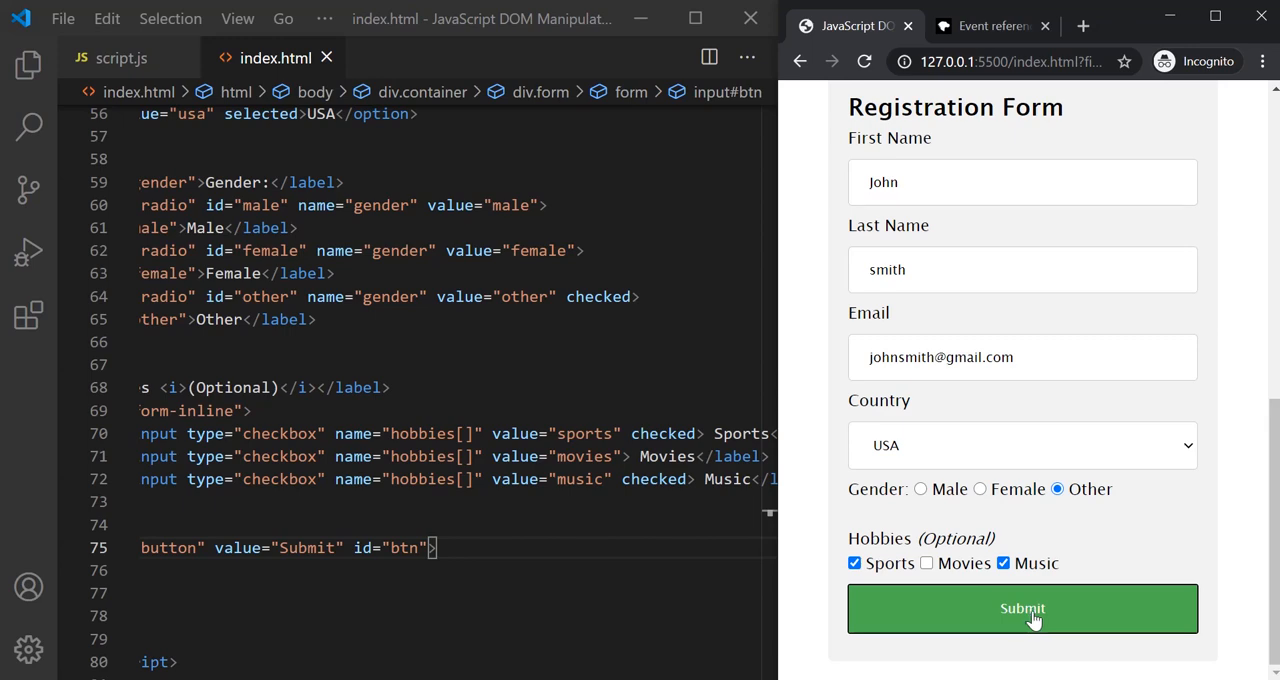
{"action": "mouse_move", "coordinate": [1070, 624]}
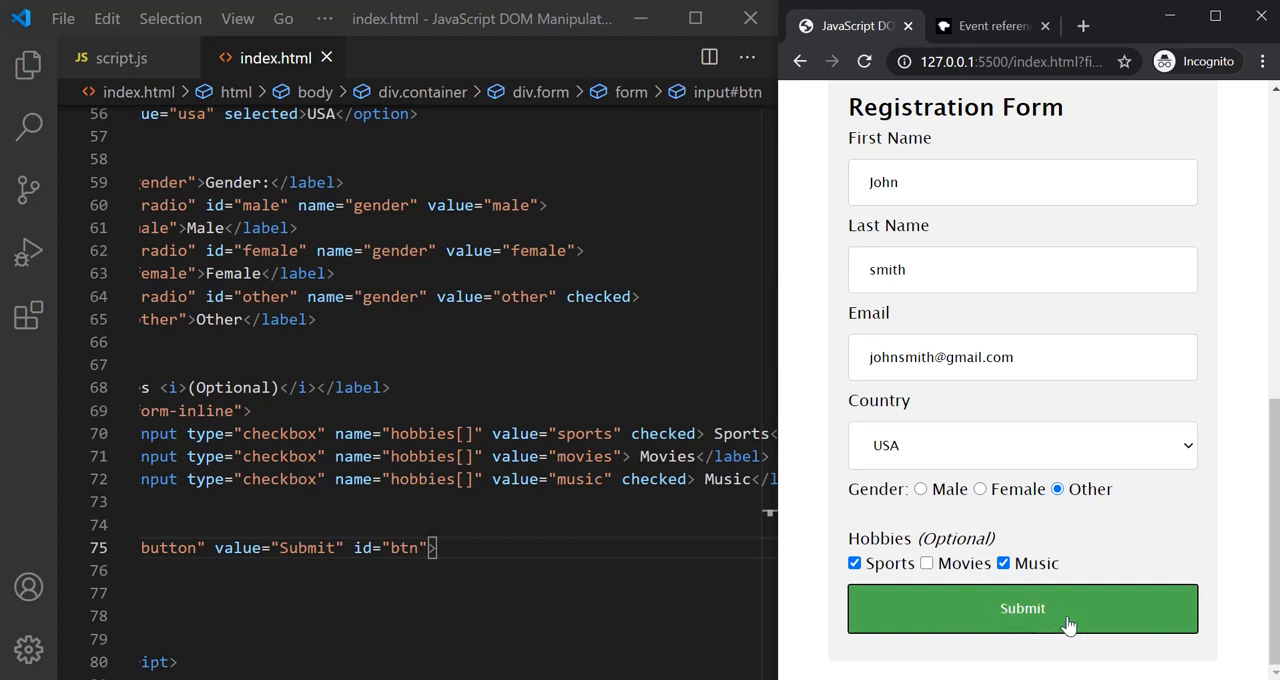
{"action": "mouse_move", "coordinate": [1042, 638]}
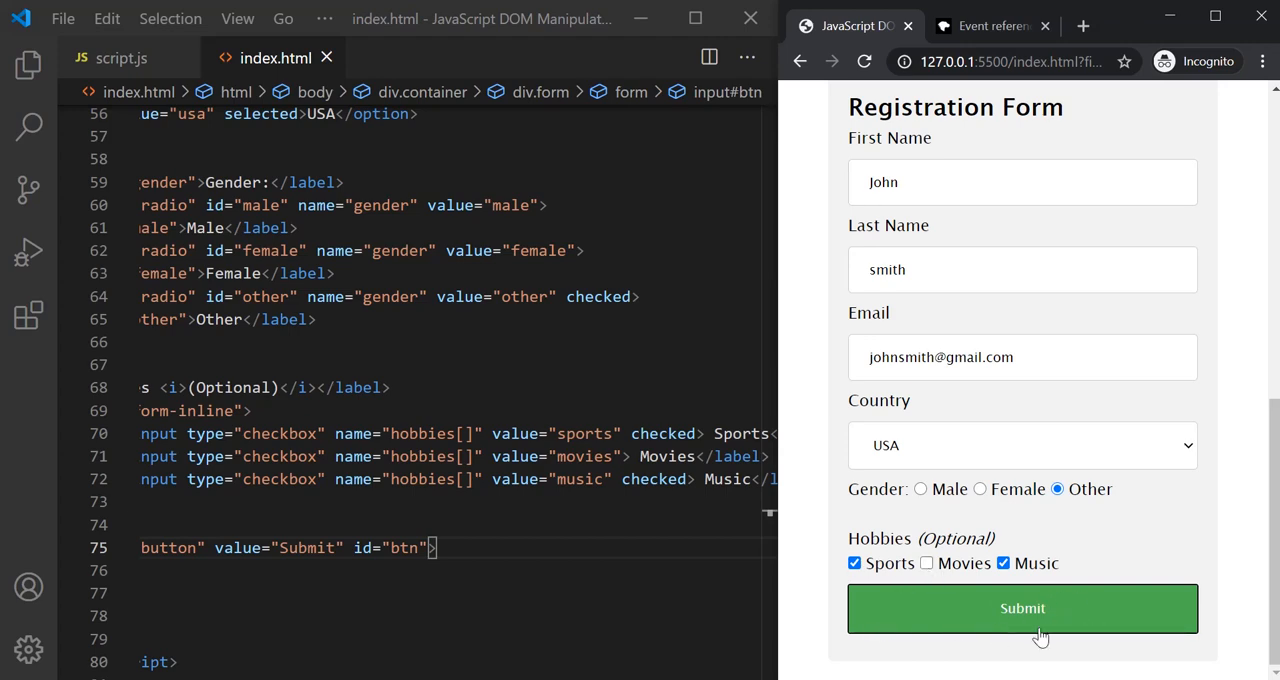
{"action": "mouse_move", "coordinate": [980, 492]}
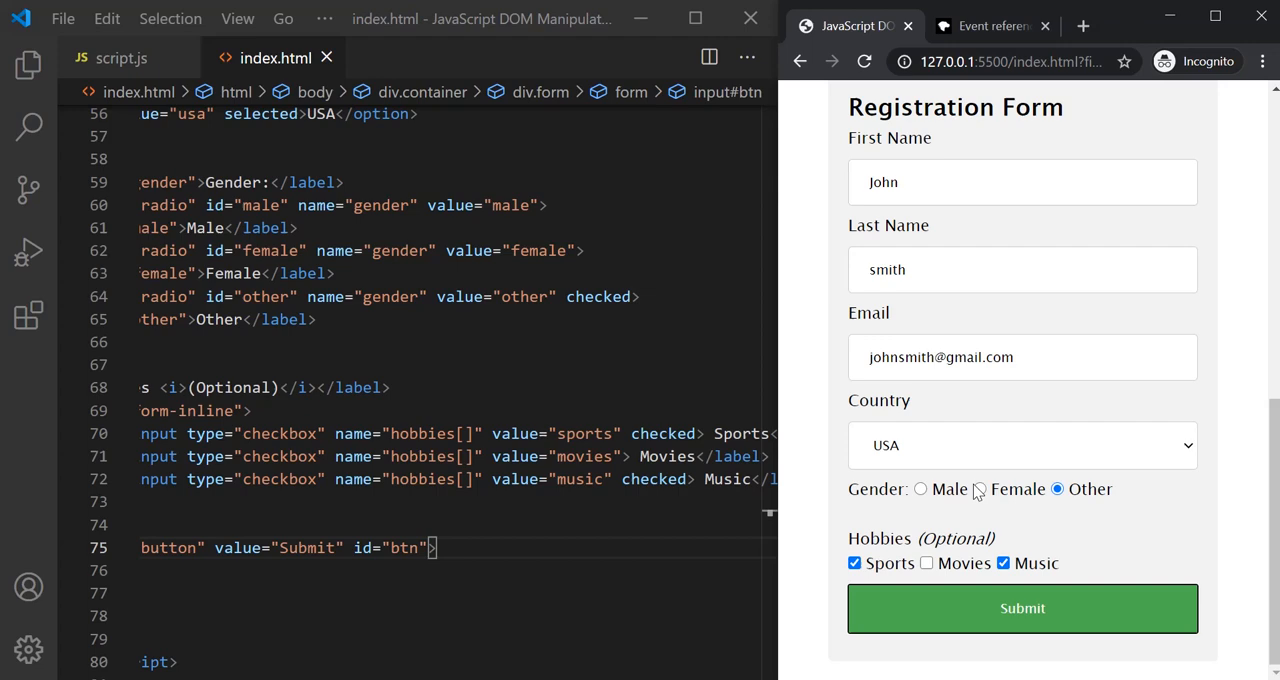
{"action": "mouse_move", "coordinate": [1050, 540]}
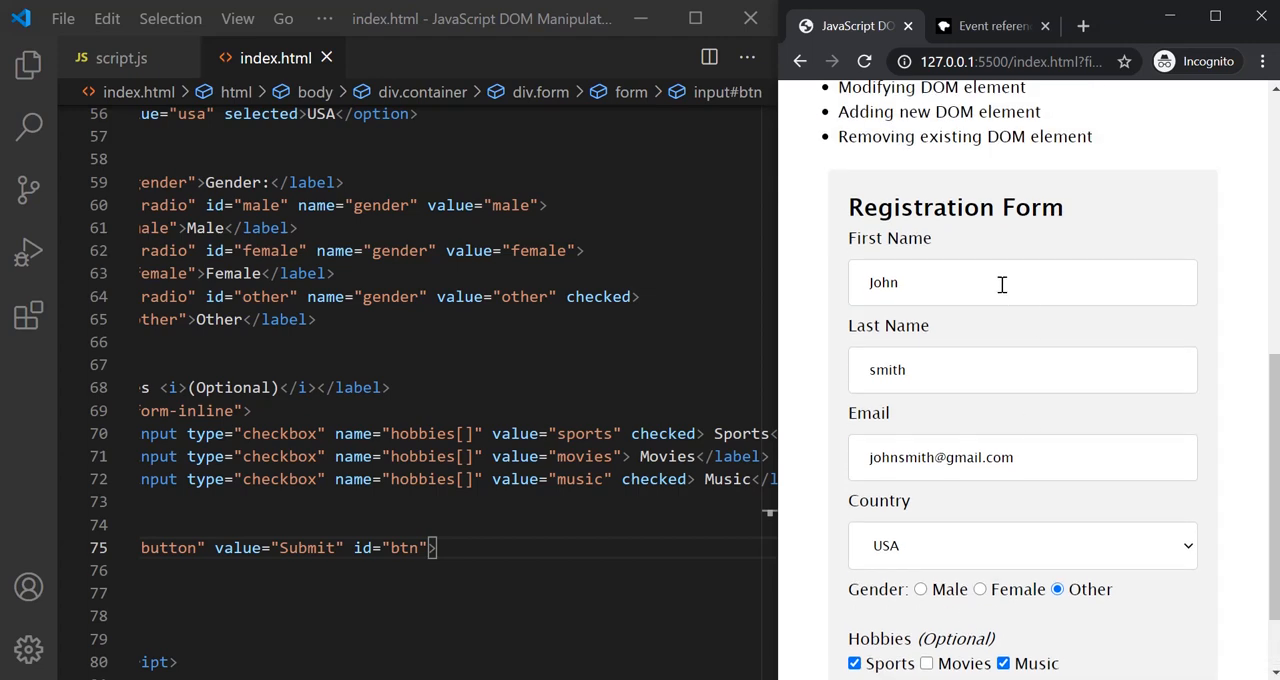
{"action": "left_click", "coordinate": [1002, 284]}
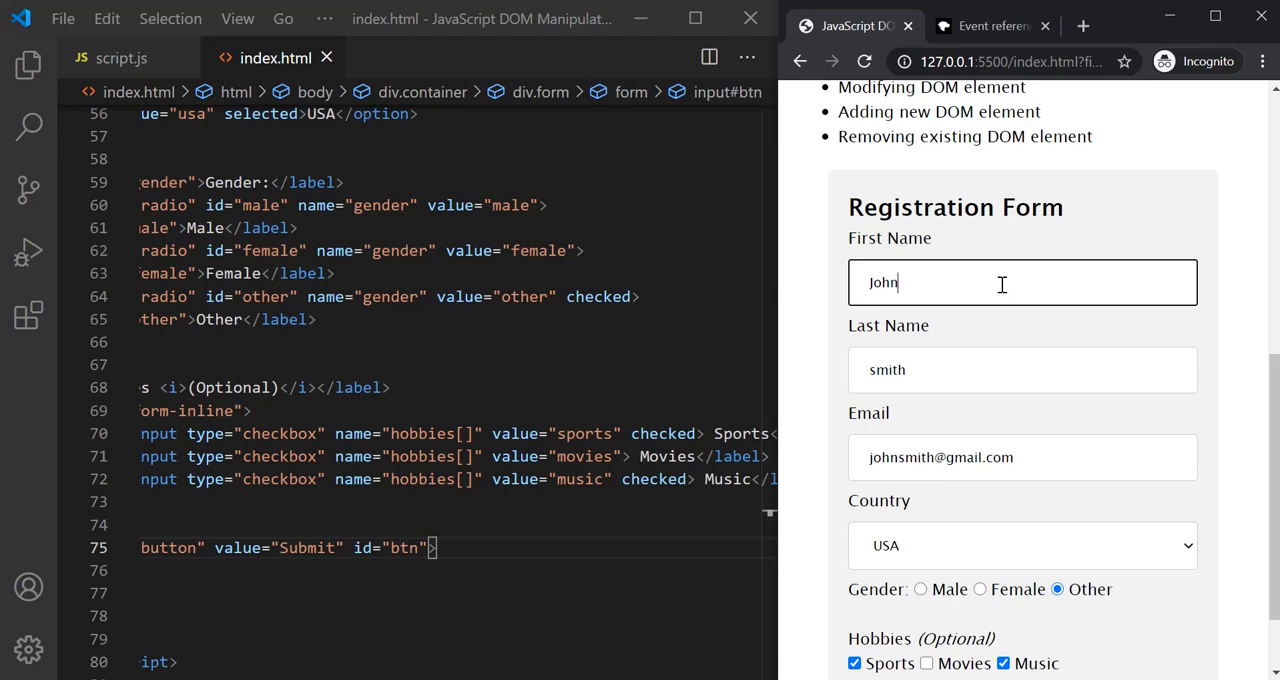
{"action": "mouse_move", "coordinate": [1232, 336]}
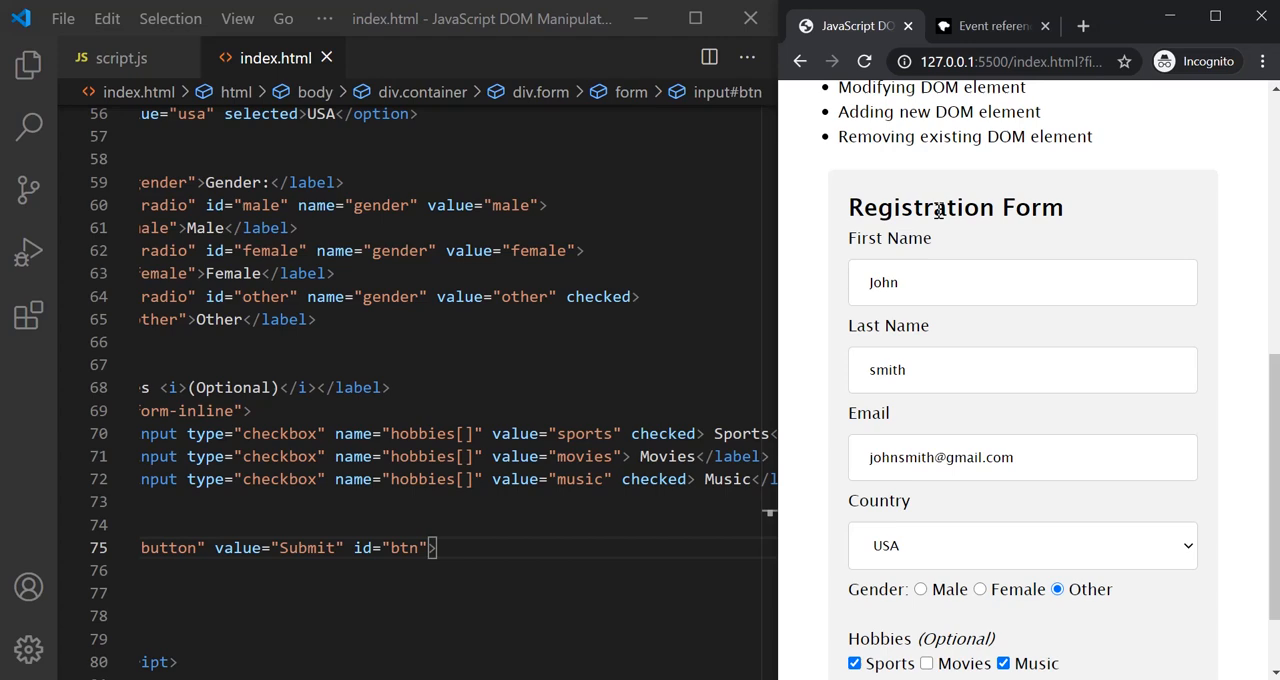
{"action": "mouse_move", "coordinate": [1048, 210]}
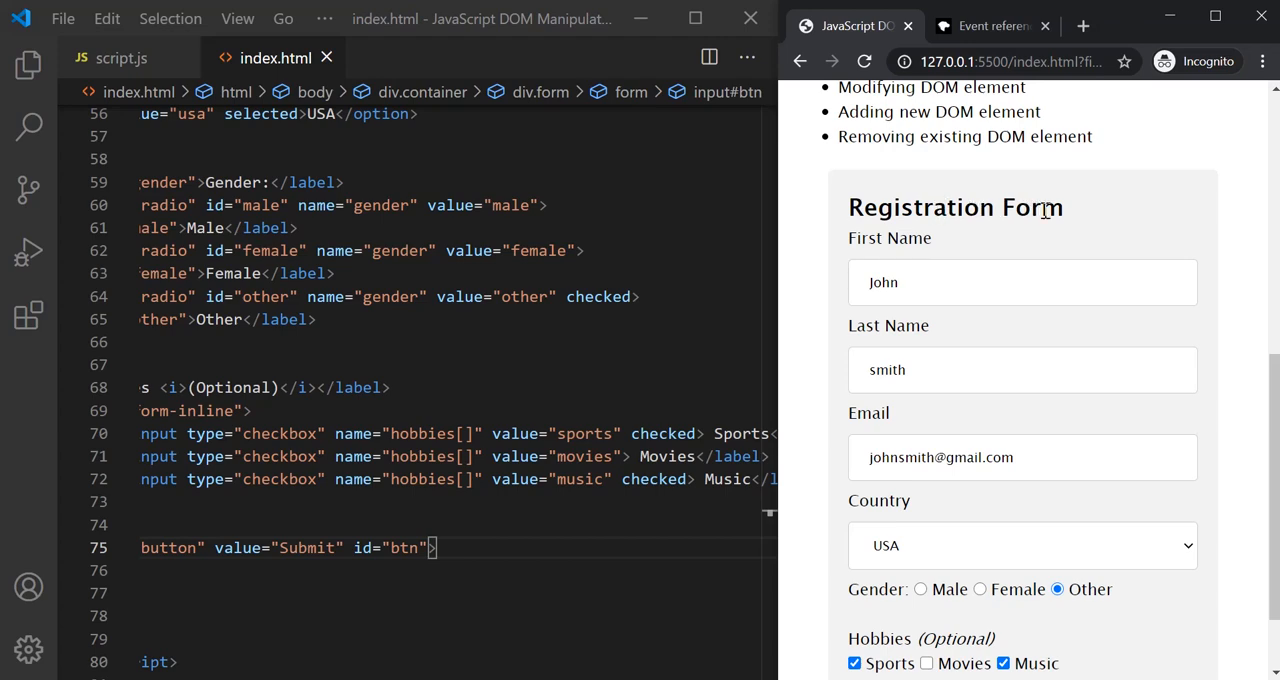
{"action": "mouse_move", "coordinate": [1160, 218]}
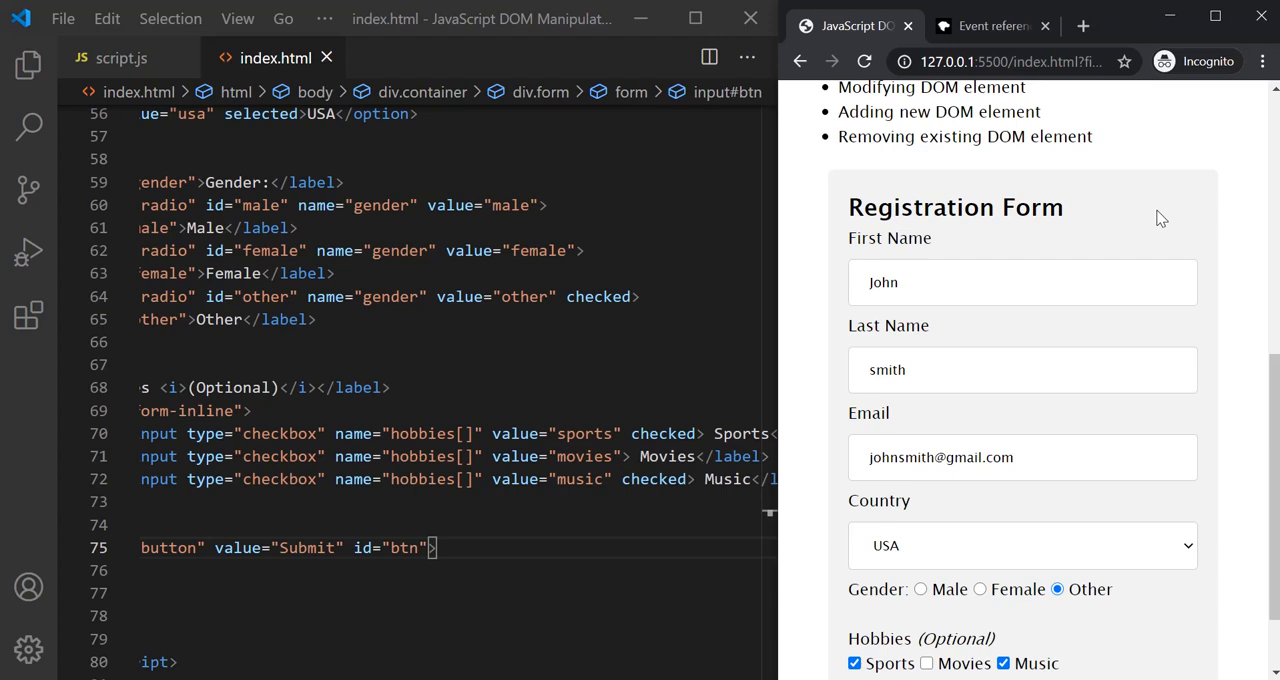
{"action": "mouse_move", "coordinate": [1032, 292]}
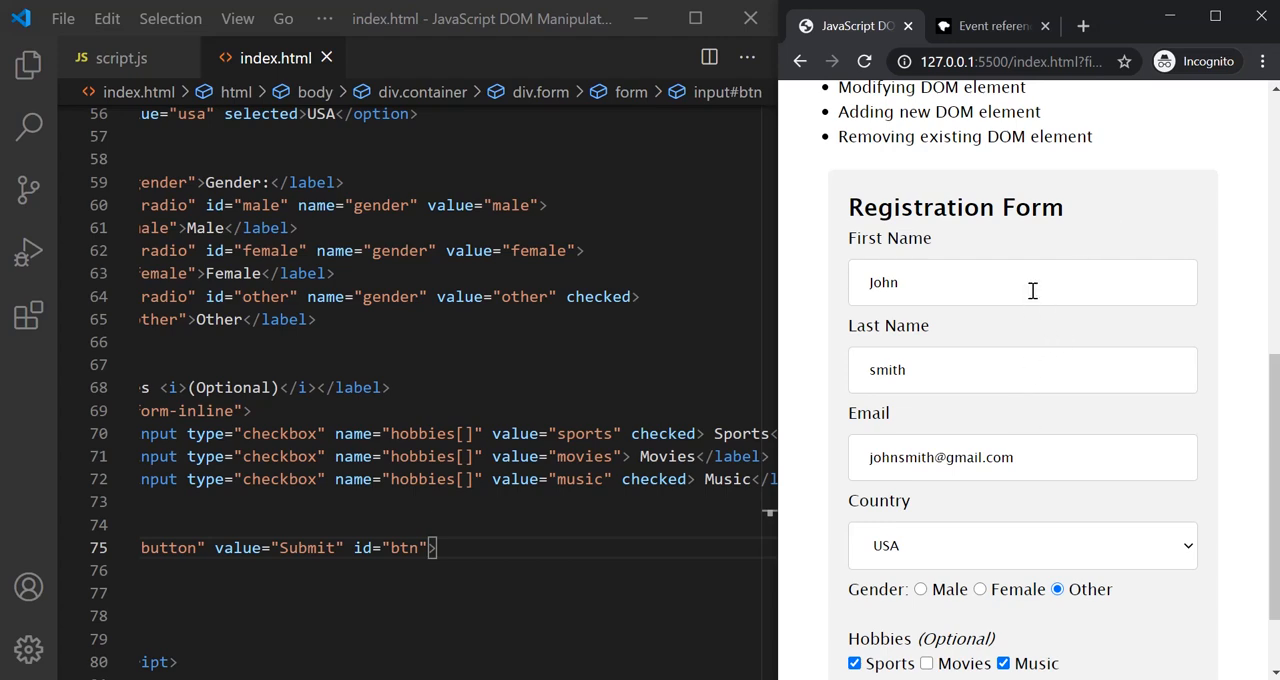
{"action": "mouse_move", "coordinate": [1028, 344]}
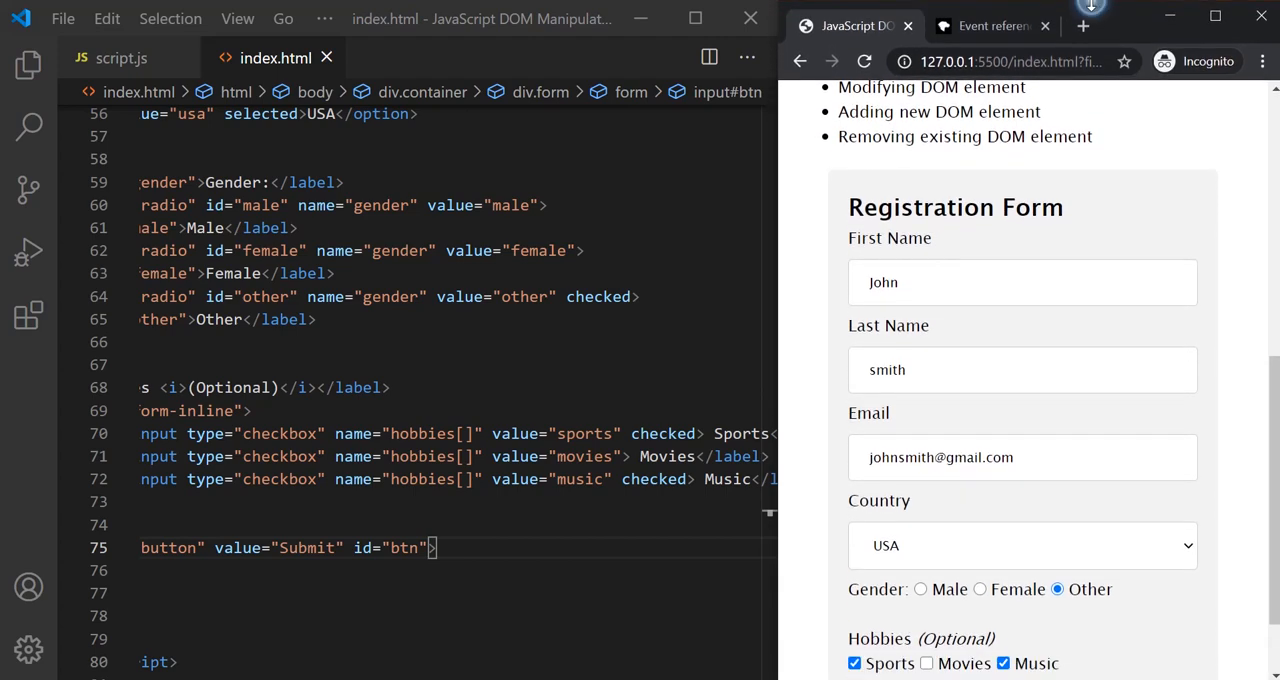
{"action": "mouse_move", "coordinate": [1196, 244]}
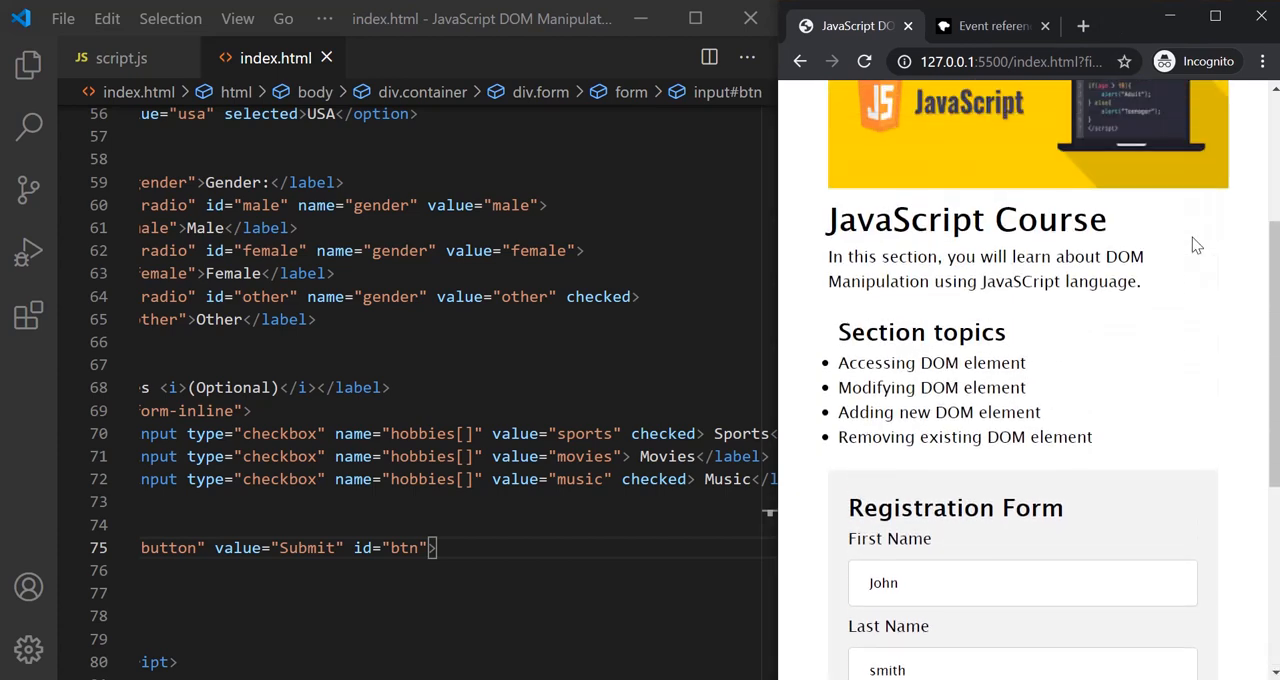
{"action": "scroll", "scroll_direction": "down", "scroll_amount": 3}
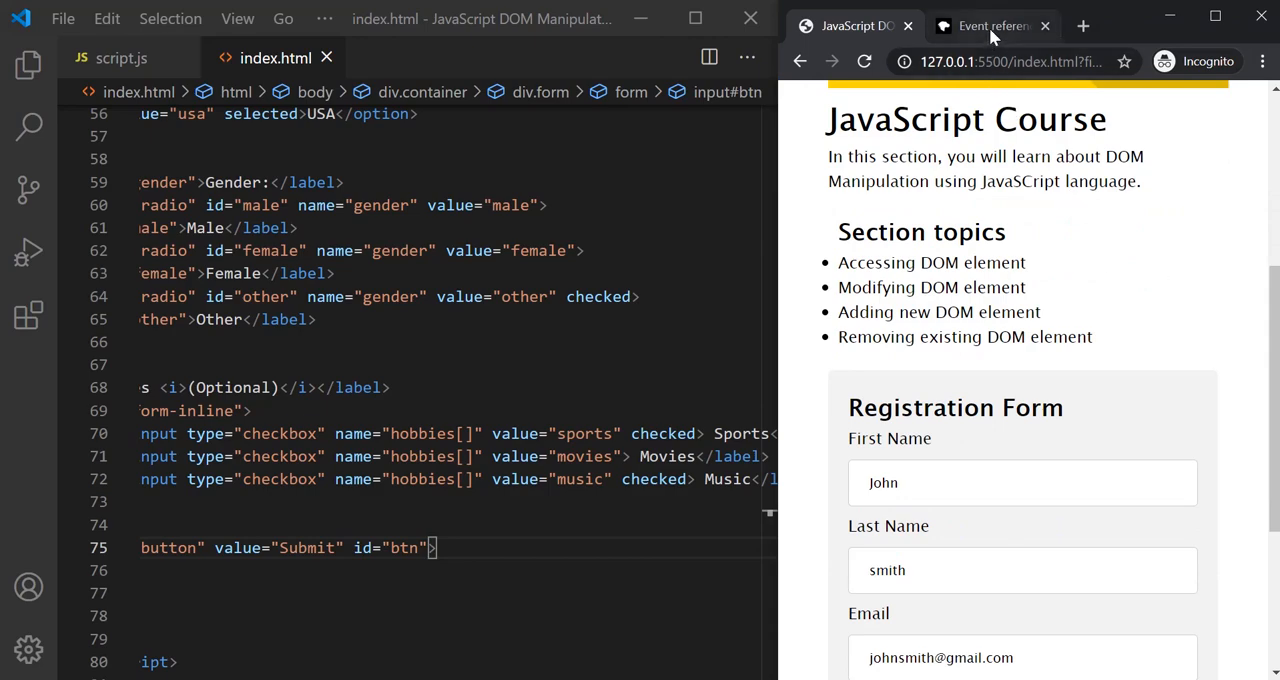
Switch to the MDN event reference tab and scroll through the clipboard, keyboard and mouse event tables.
{"action": "left_click", "coordinate": [992, 26]}
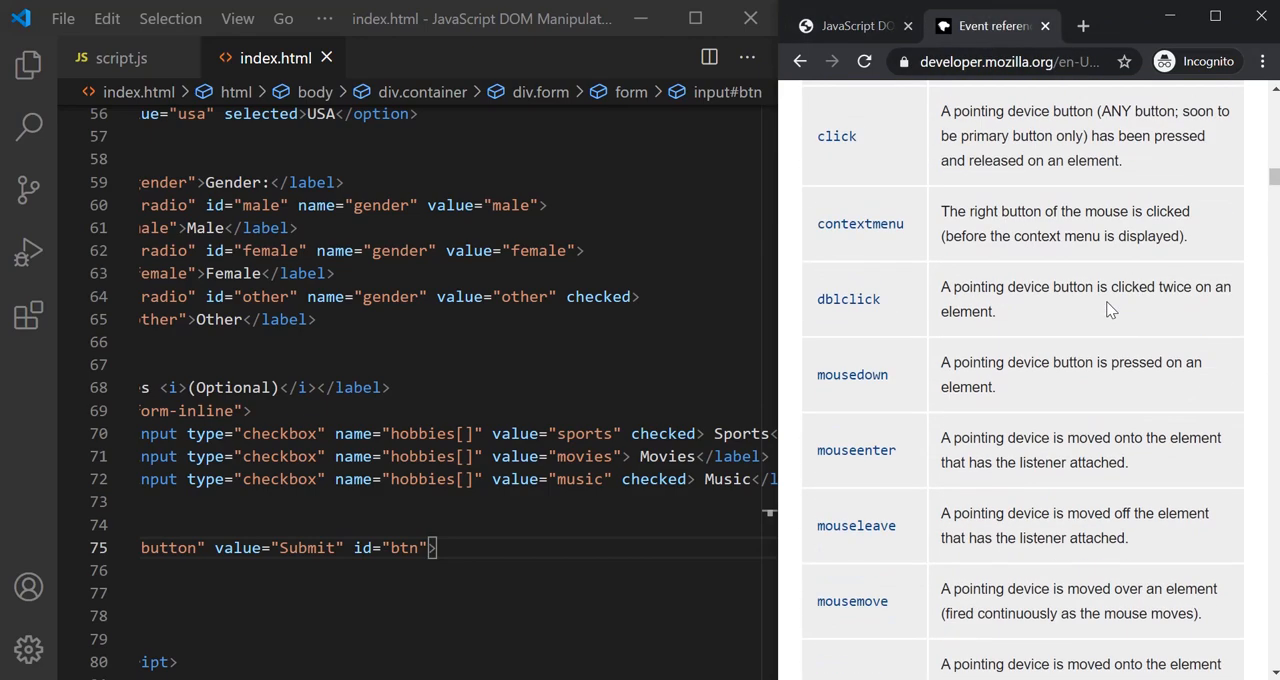
{"action": "scroll", "scroll_direction": "down", "scroll_amount": 3}
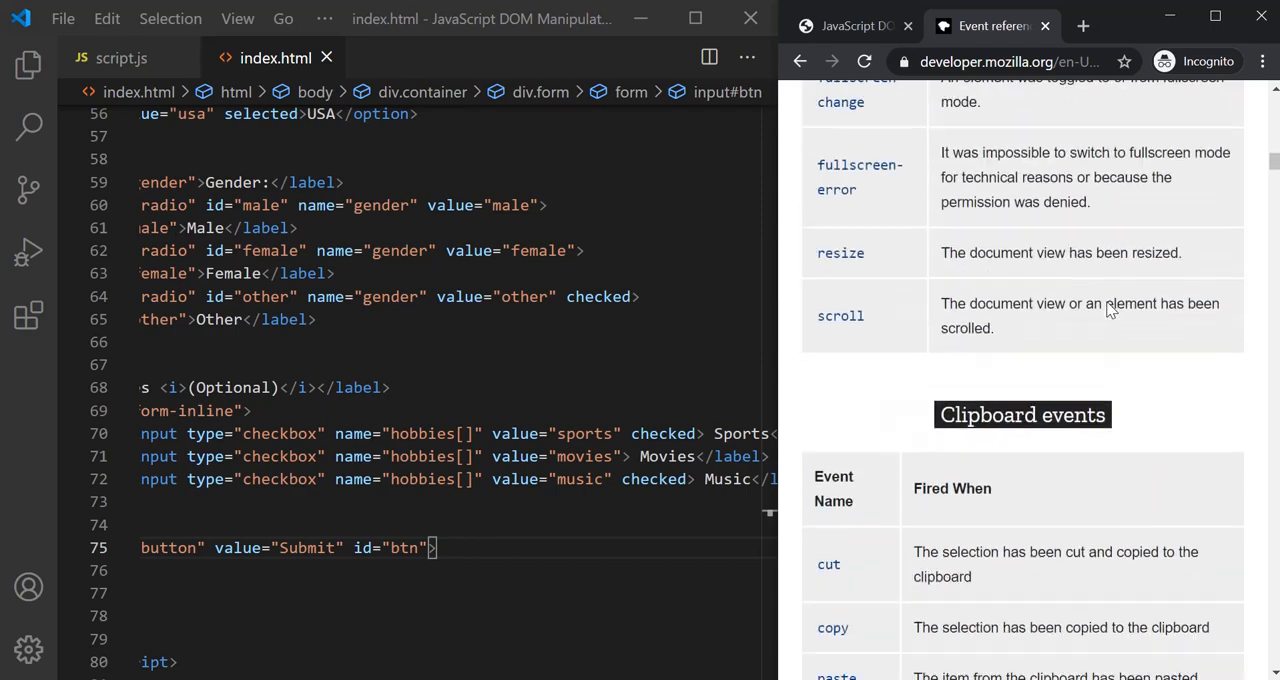
{"action": "scroll", "scroll_direction": "down", "scroll_amount": 3}
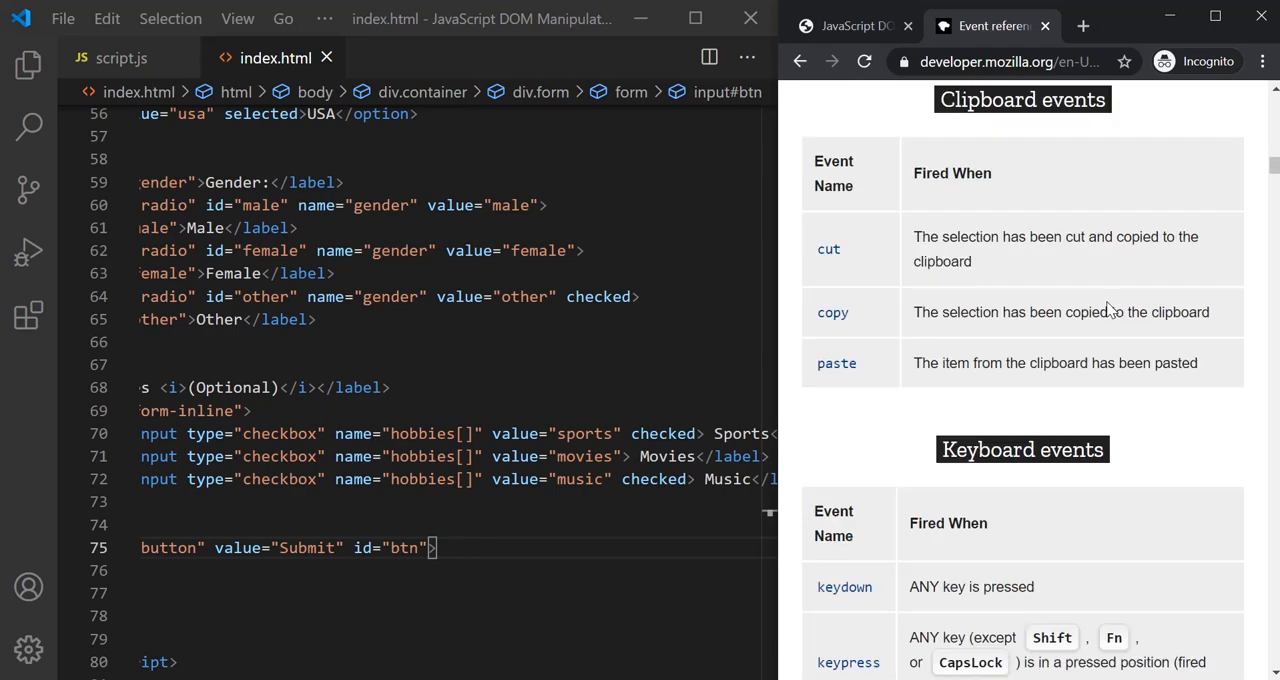
{"action": "scroll", "scroll_direction": "down", "scroll_amount": 3}
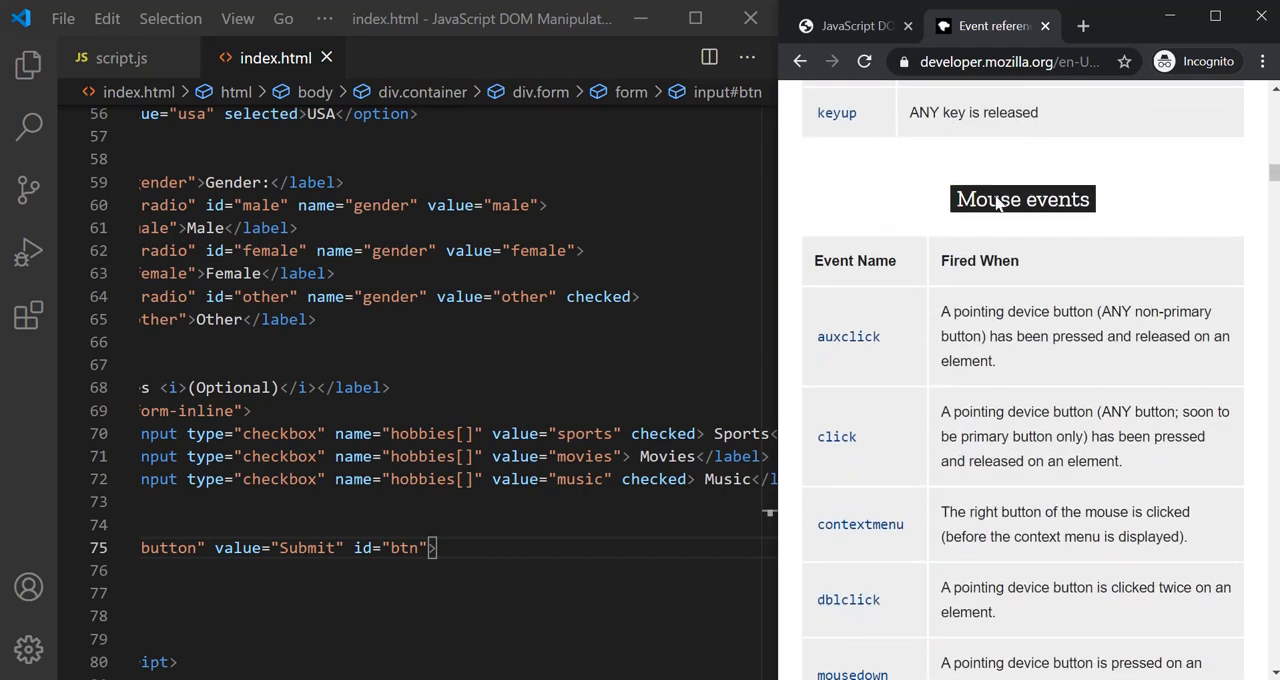
{"action": "scroll", "scroll_direction": "down", "scroll_amount": 3}
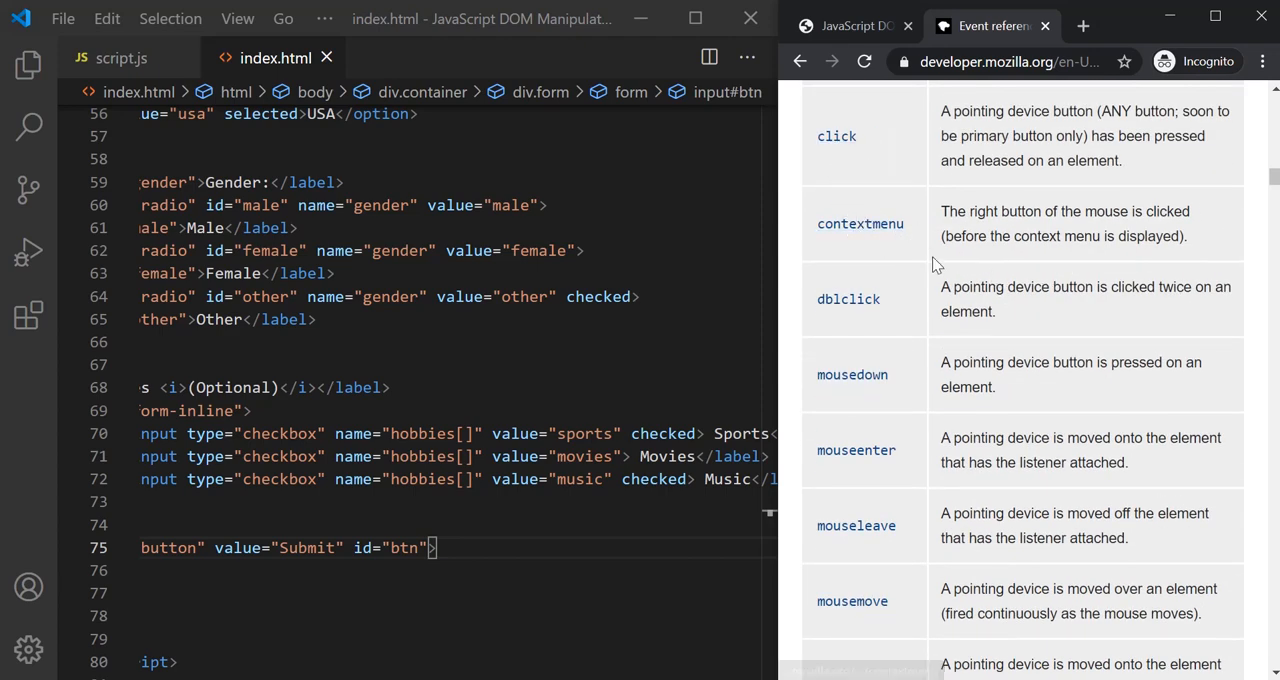
Continue scrolling past the drag & drop events down to the media events list.
{"action": "scroll", "scroll_direction": "down", "scroll_amount": 3}
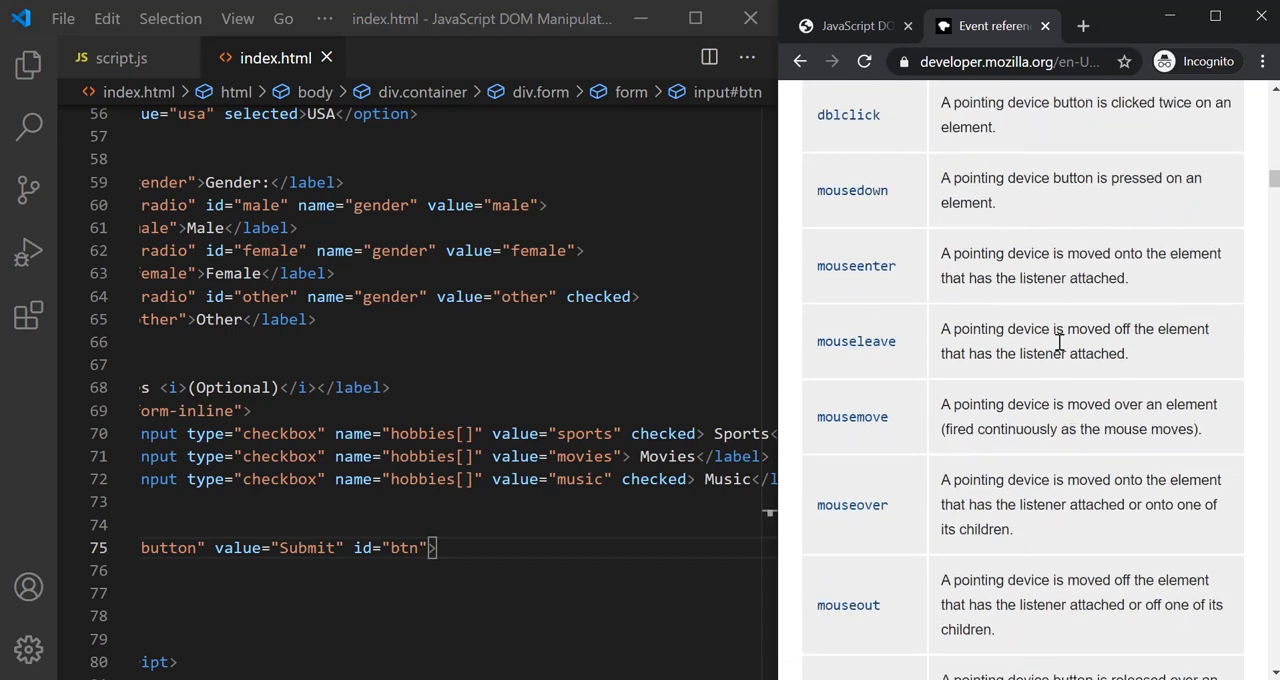
{"action": "scroll", "scroll_direction": "down", "scroll_amount": 3}
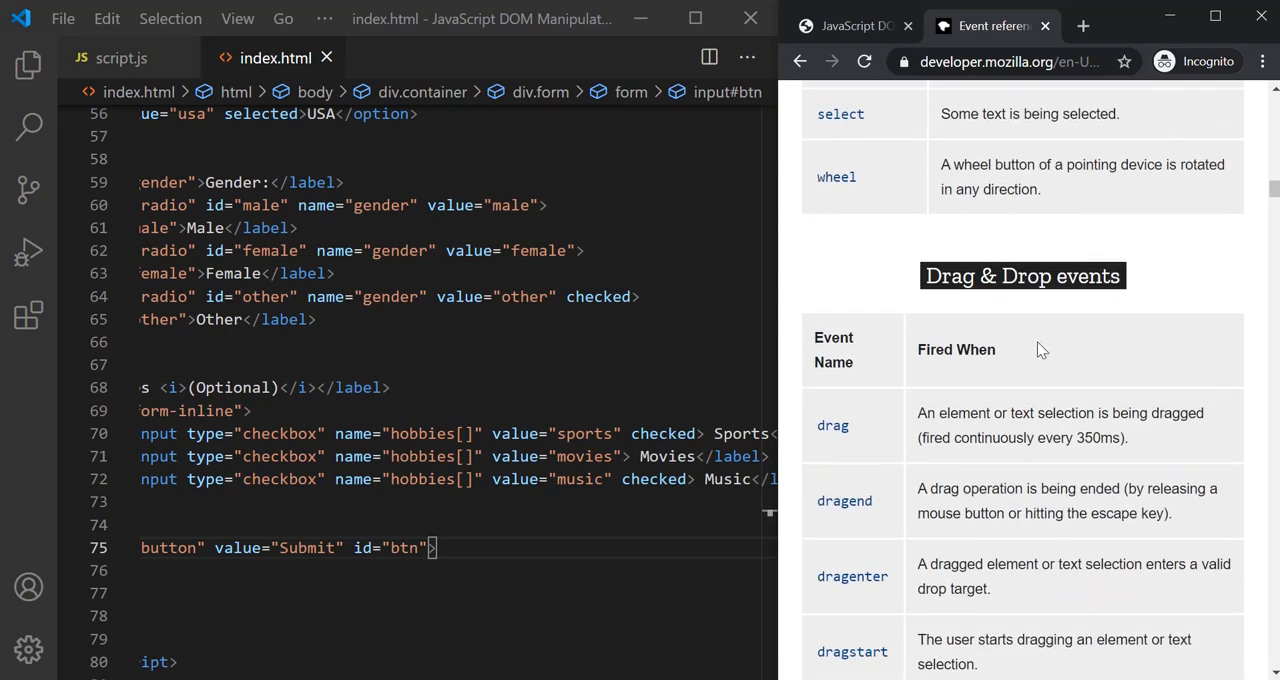
{"action": "scroll", "scroll_direction": "down", "scroll_amount": 3}
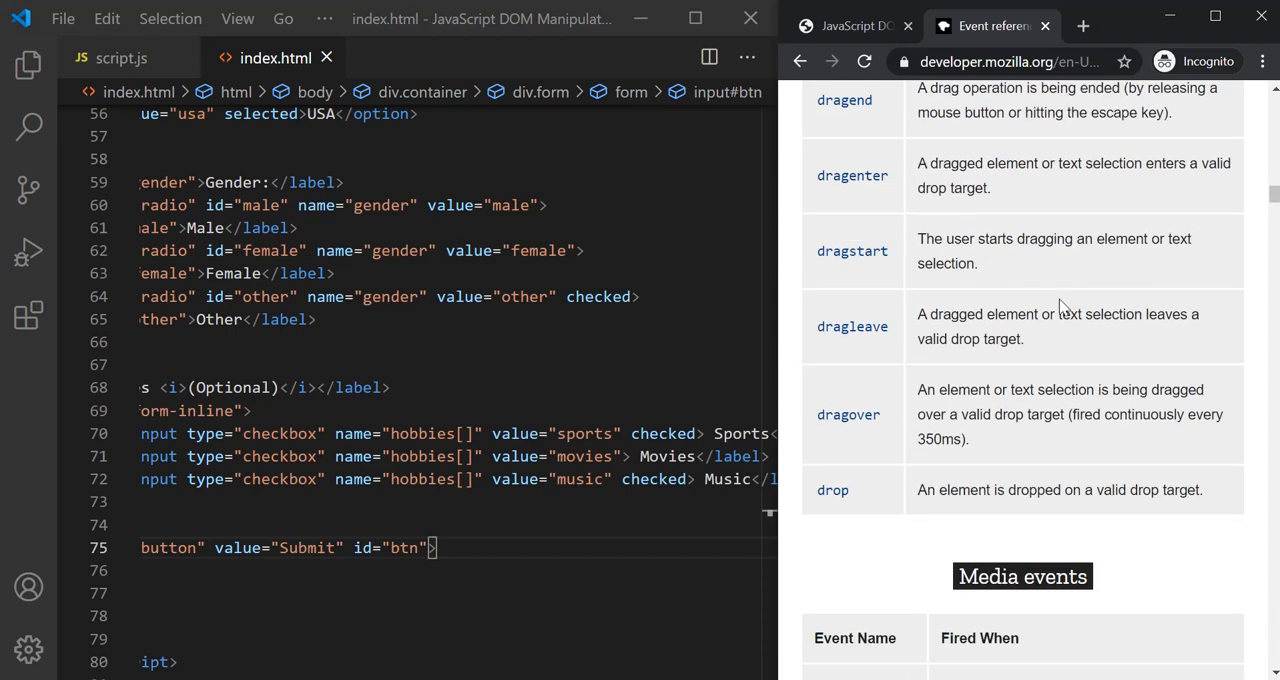
{"action": "scroll", "scroll_direction": "down", "scroll_amount": 3}
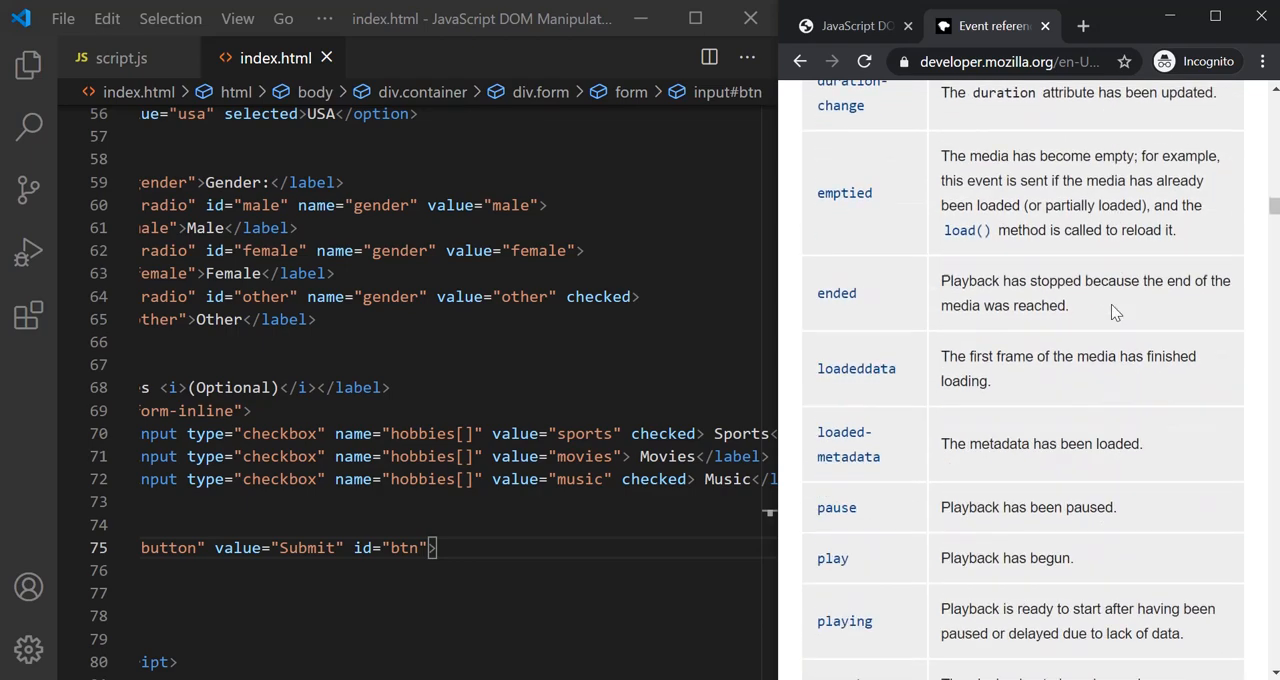
{"action": "scroll", "scroll_direction": "down", "scroll_amount": 3}
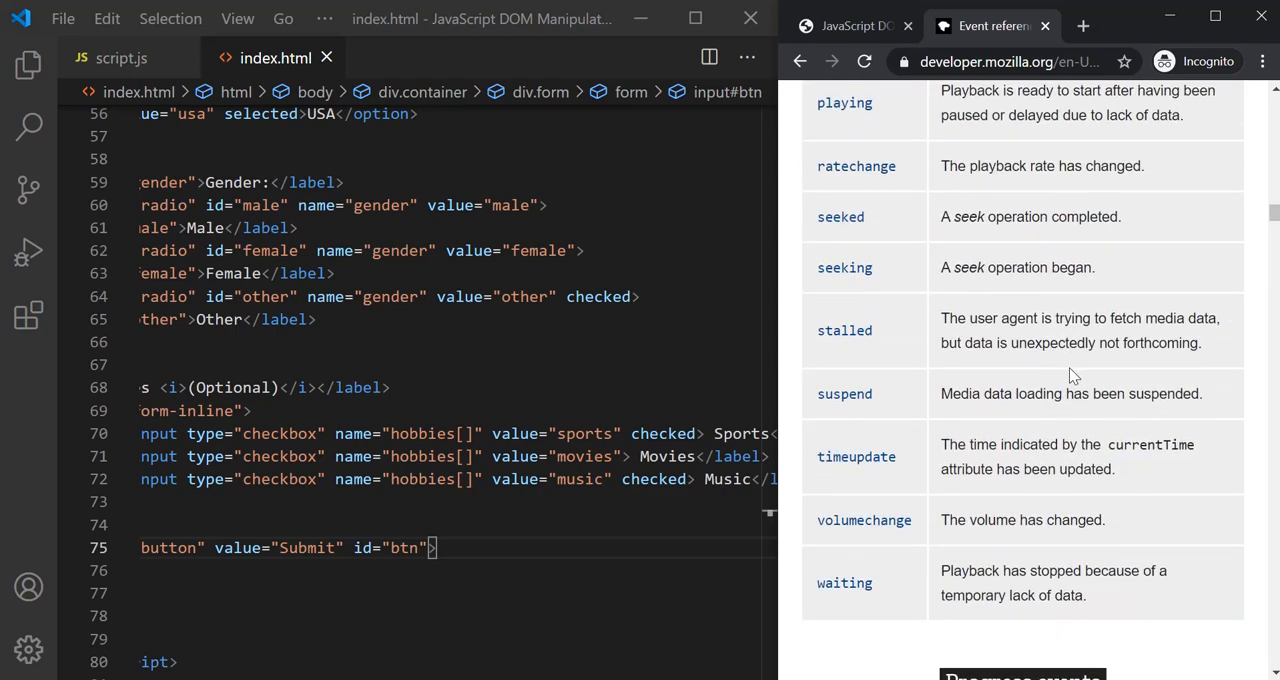